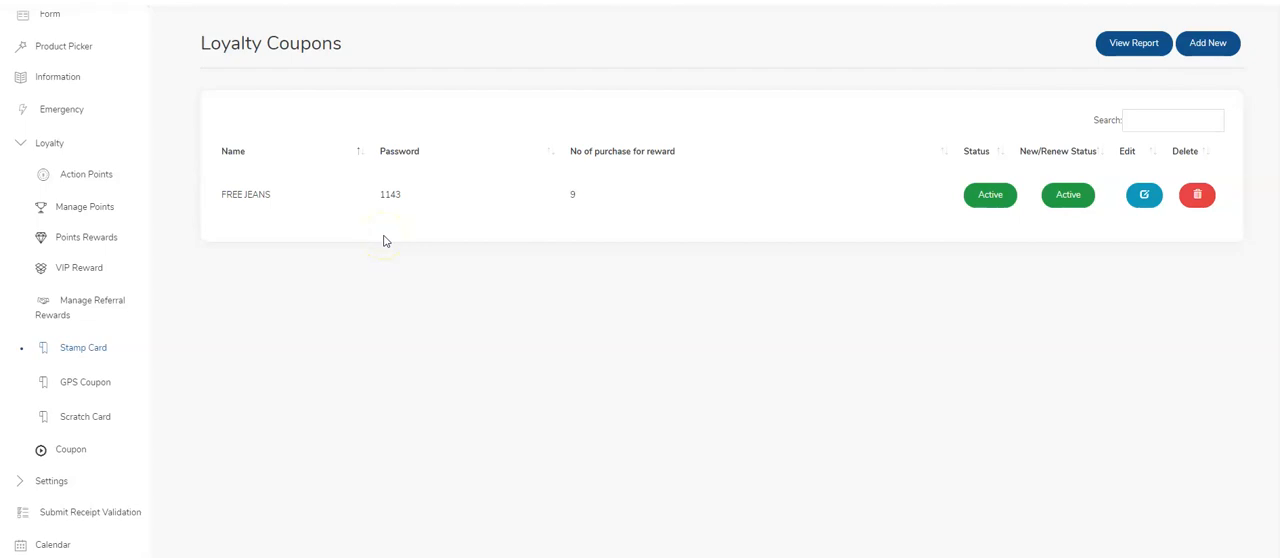
mouse_move(496, 236)
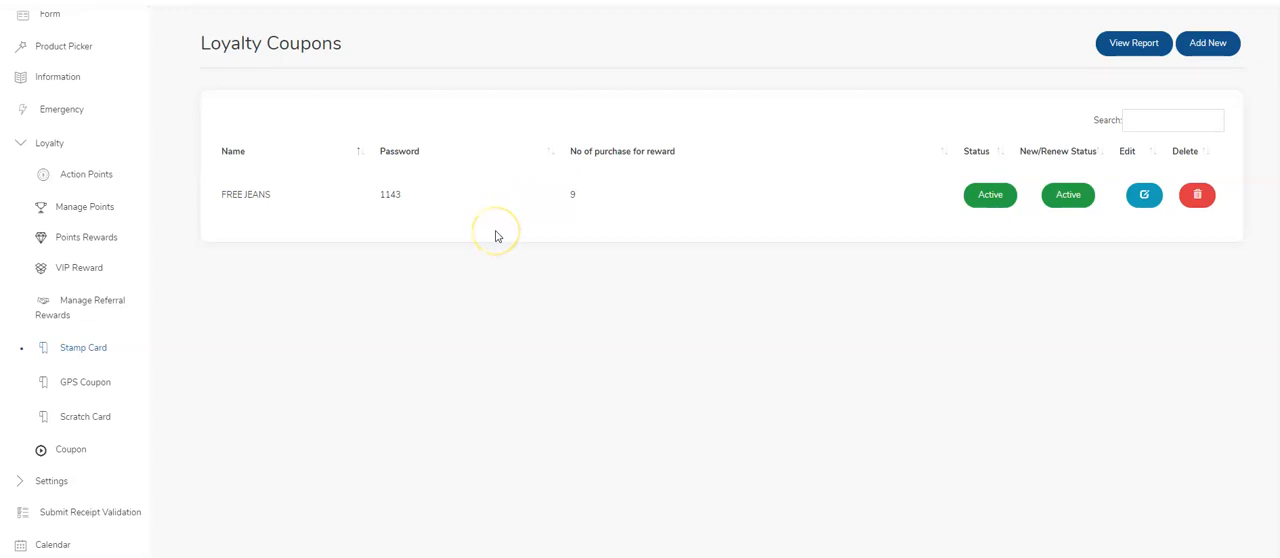
mouse_move(652, 272)
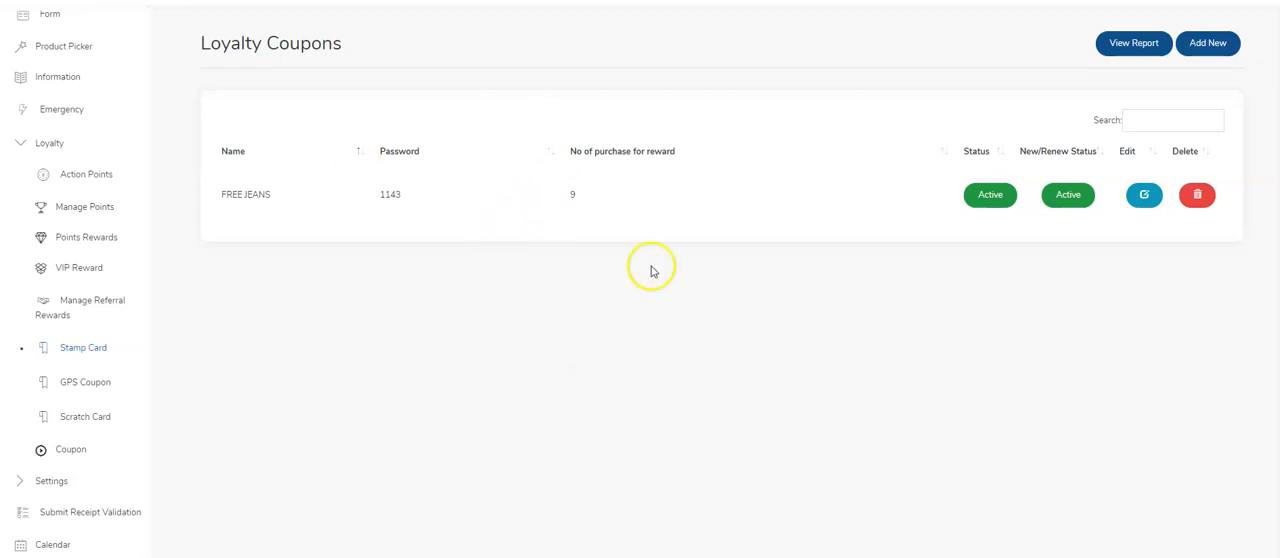
mouse_move(420, 324)
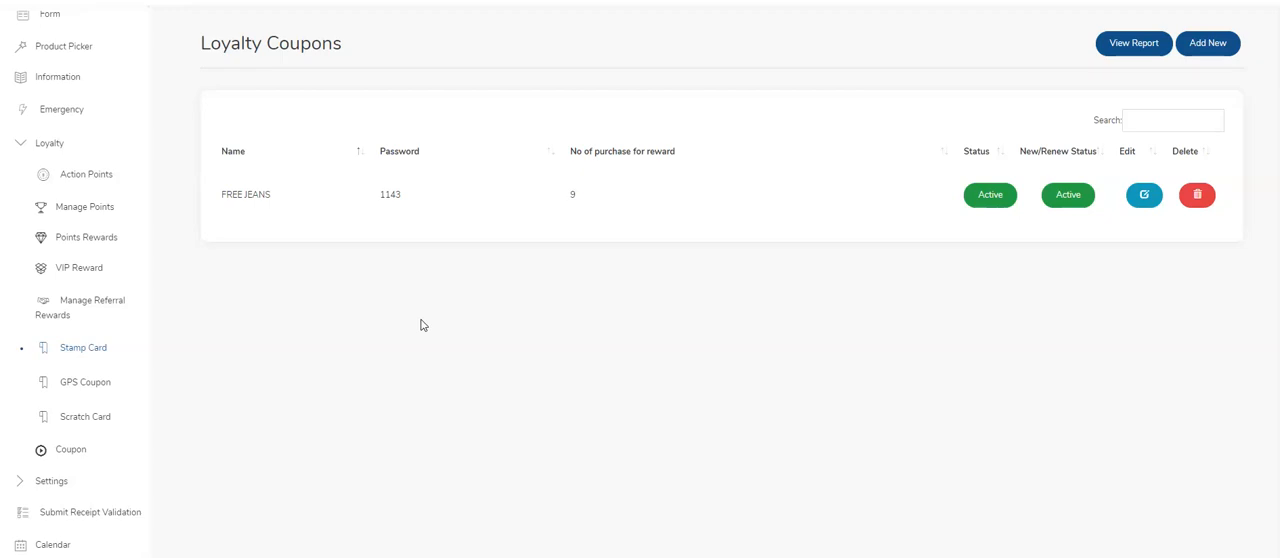
mouse_move(524, 72)
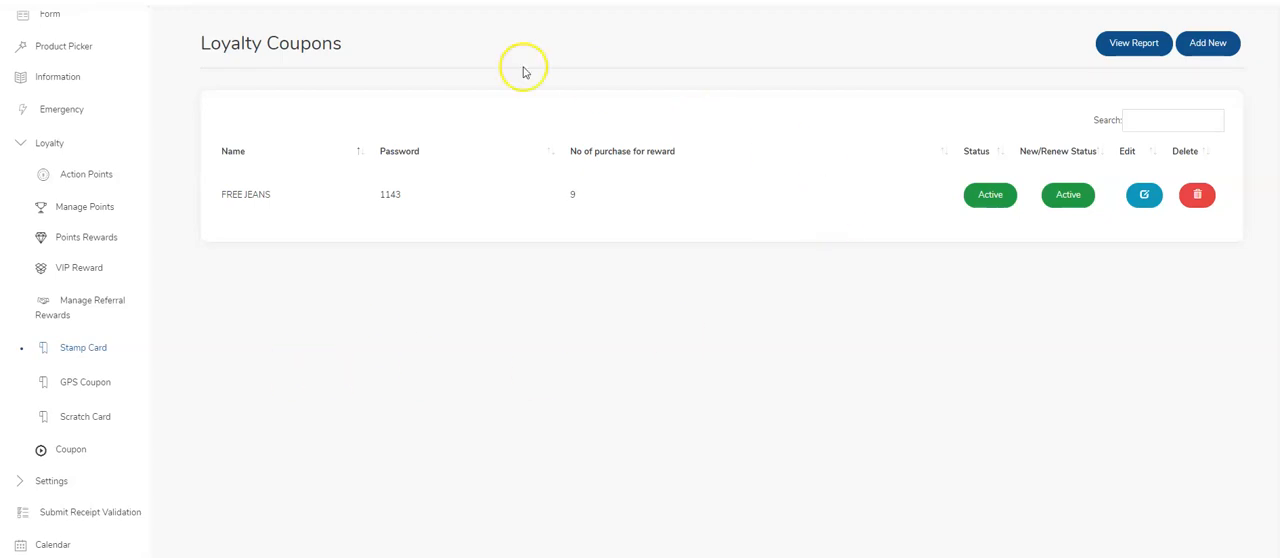
mouse_move(334, 248)
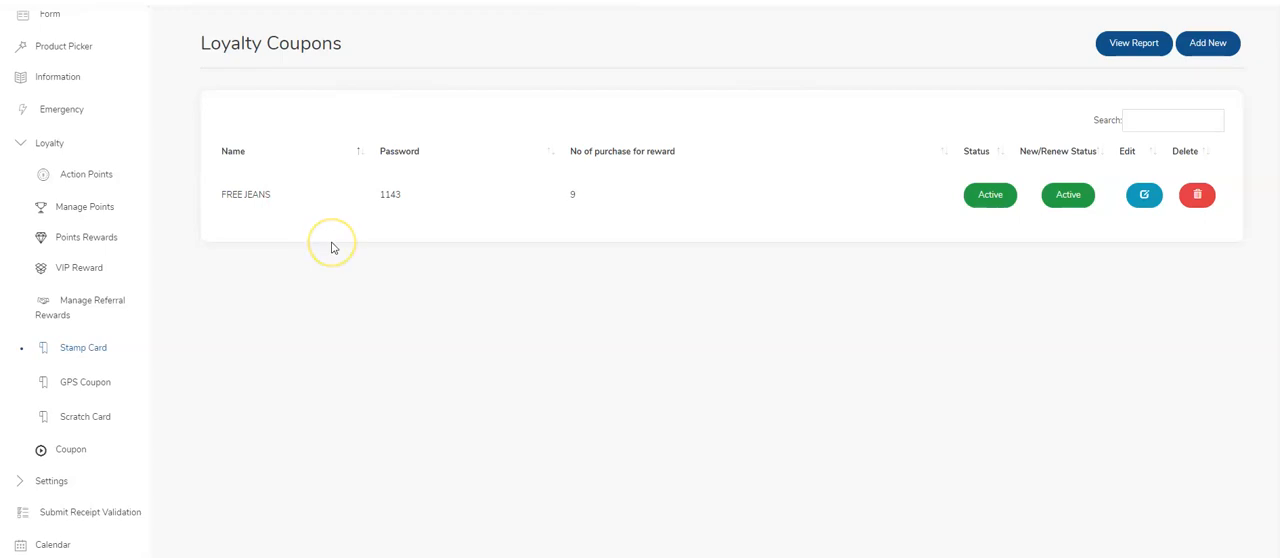
mouse_move(84, 382)
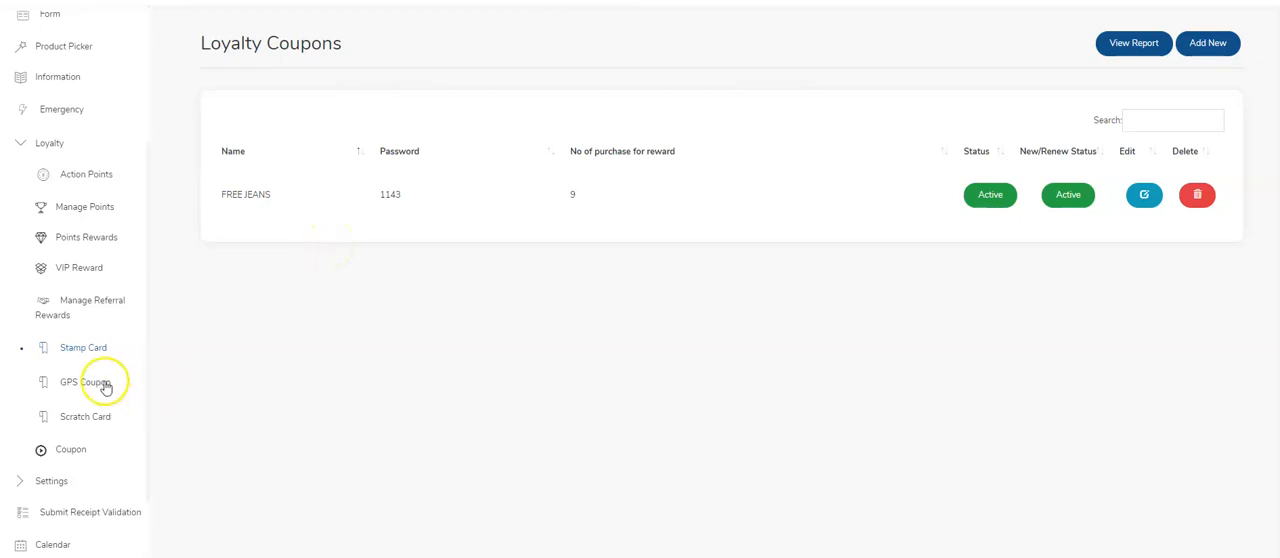
mouse_move(518, 324)
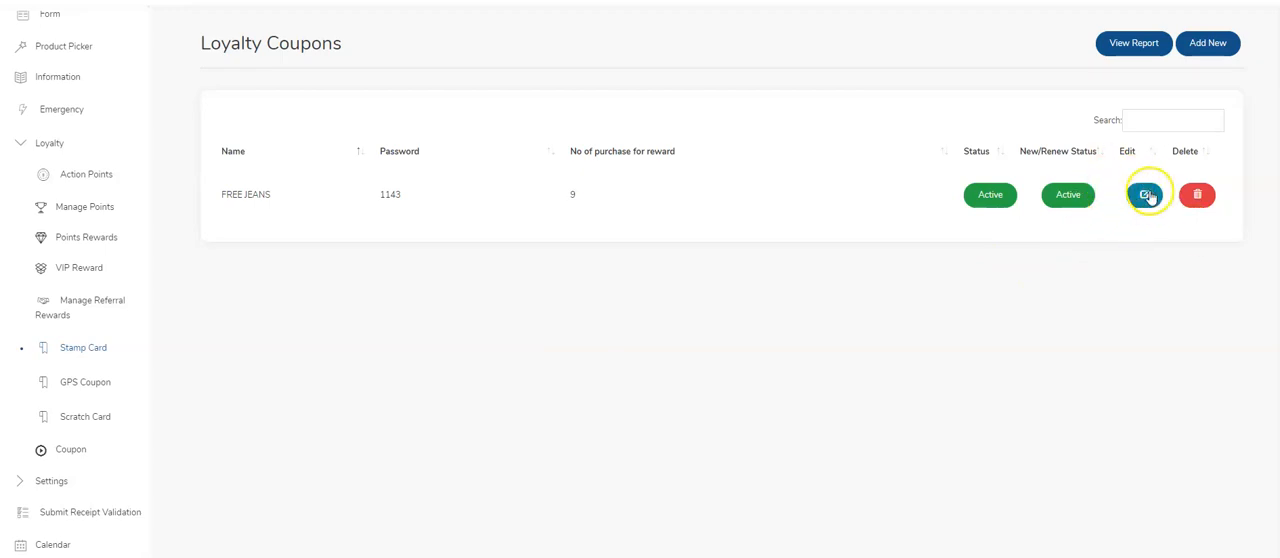
Load the FREE JEANS coupon in the Add/Edit form and review its stamp images, password, redeem limit and description.
click(1146, 194)
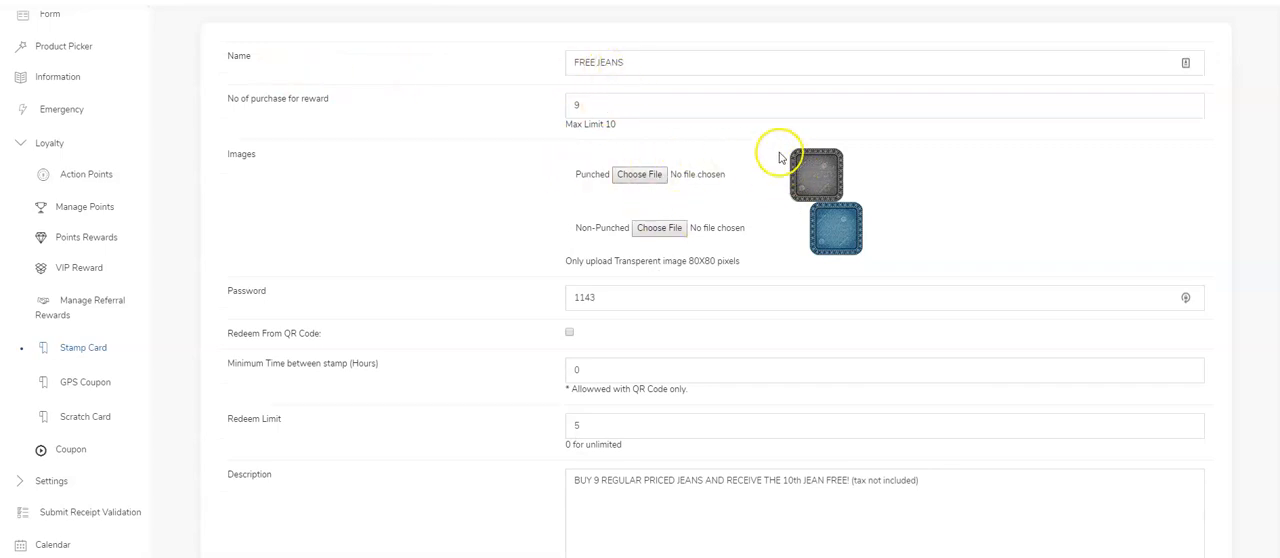
mouse_move(736, 208)
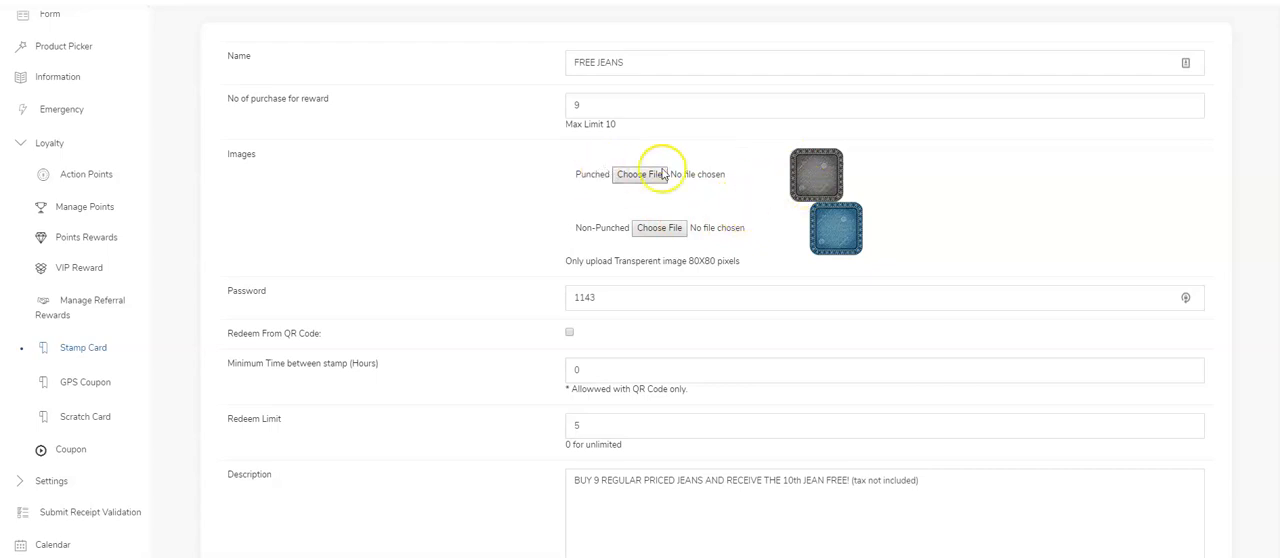
mouse_move(898, 214)
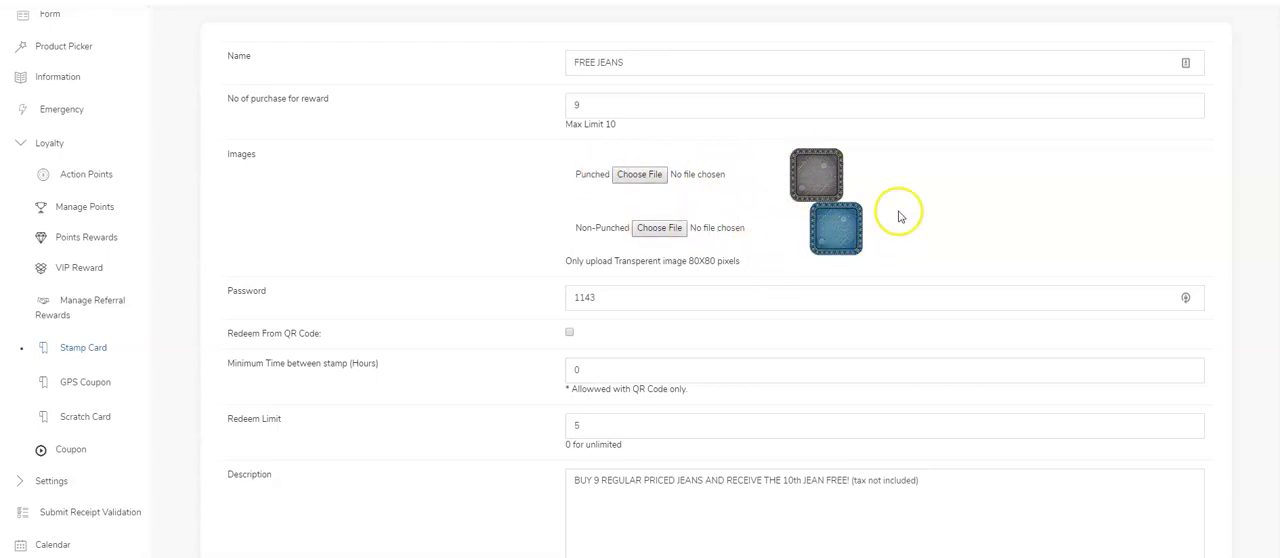
scroll(down, 3)
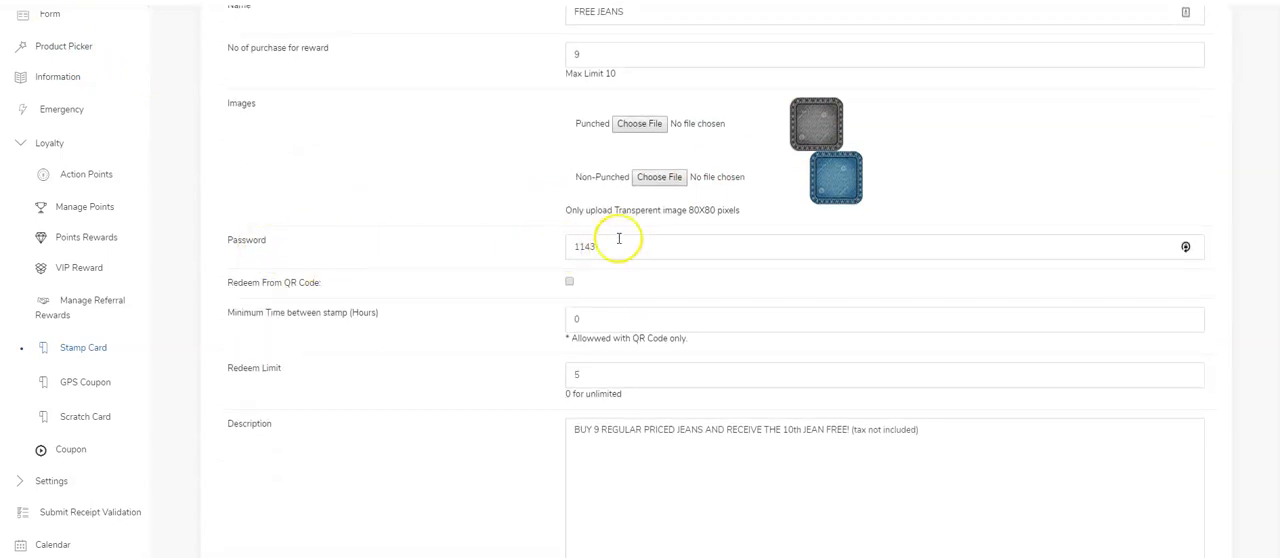
mouse_move(532, 240)
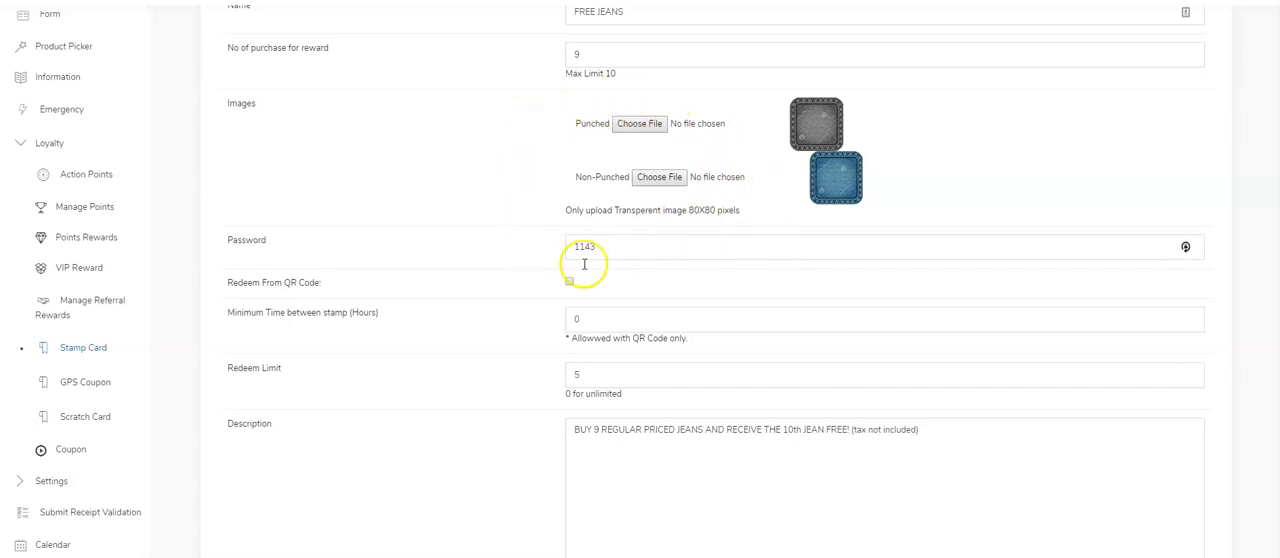
mouse_move(504, 248)
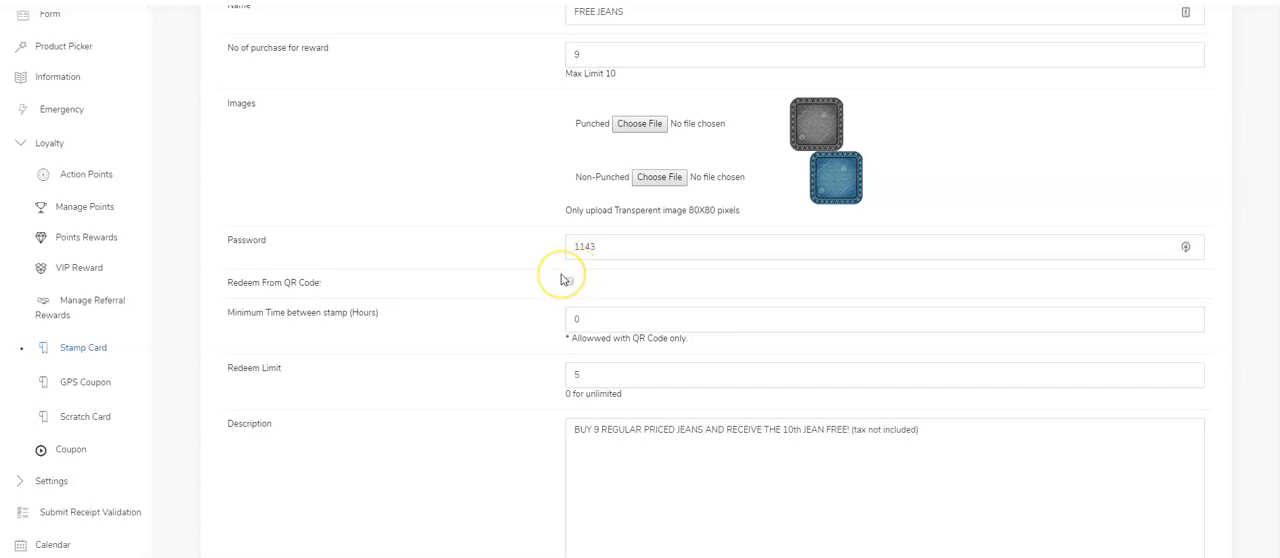
mouse_move(568, 274)
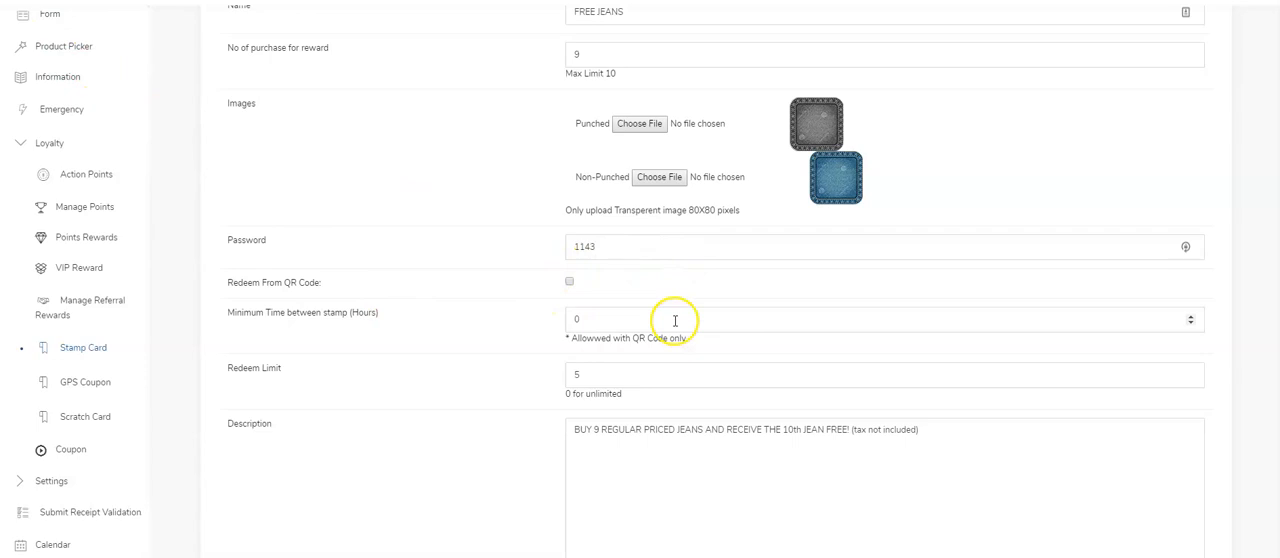
mouse_move(436, 322)
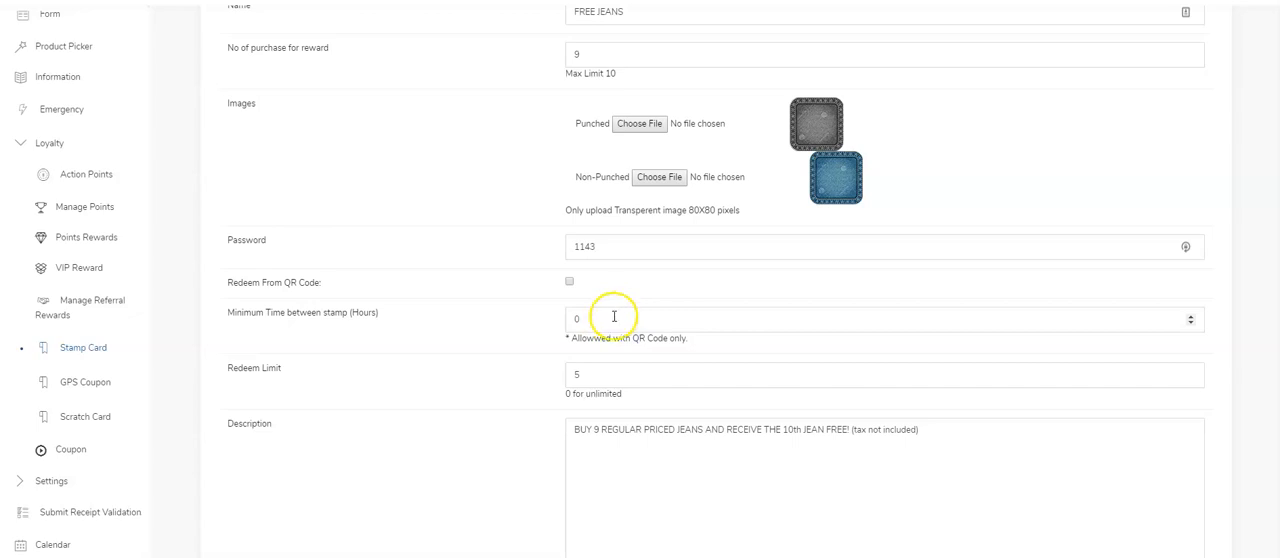
mouse_move(544, 320)
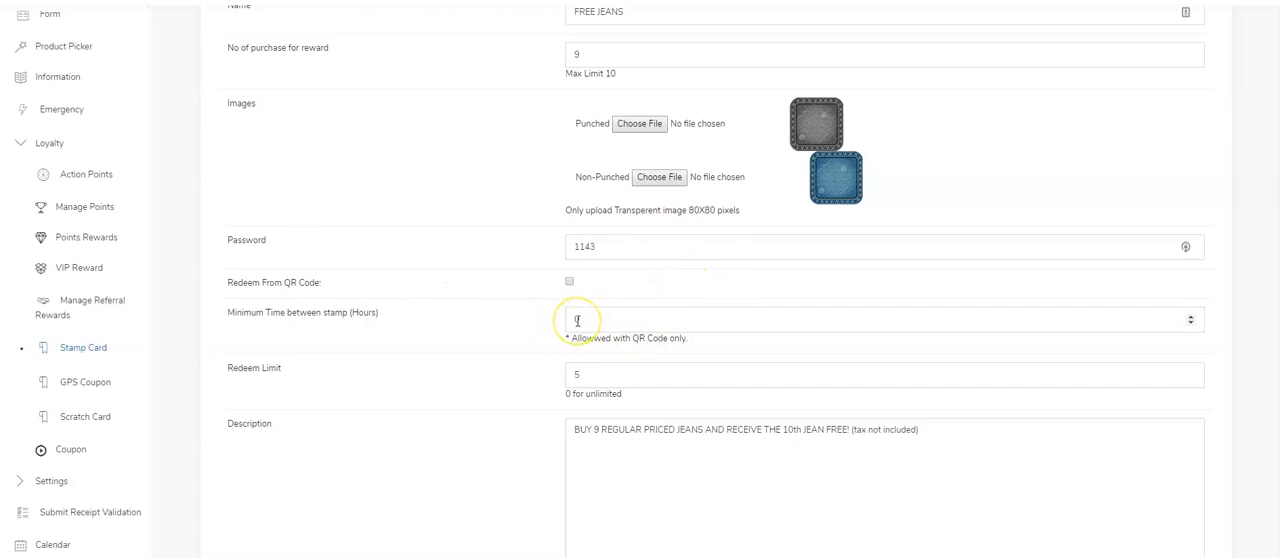
text(0)
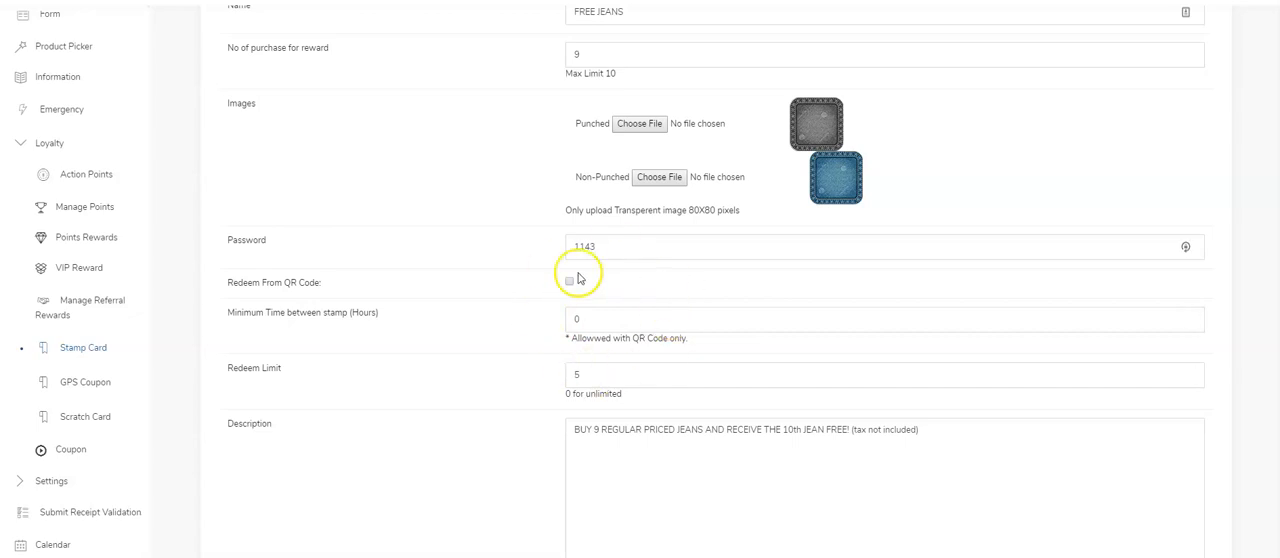
mouse_move(364, 344)
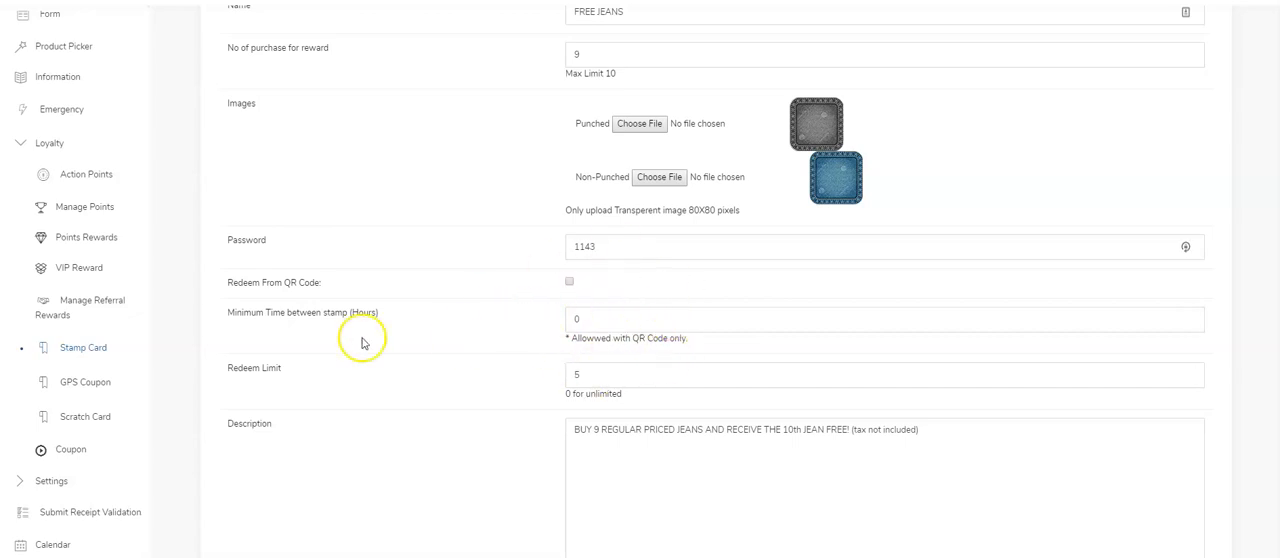
mouse_move(528, 322)
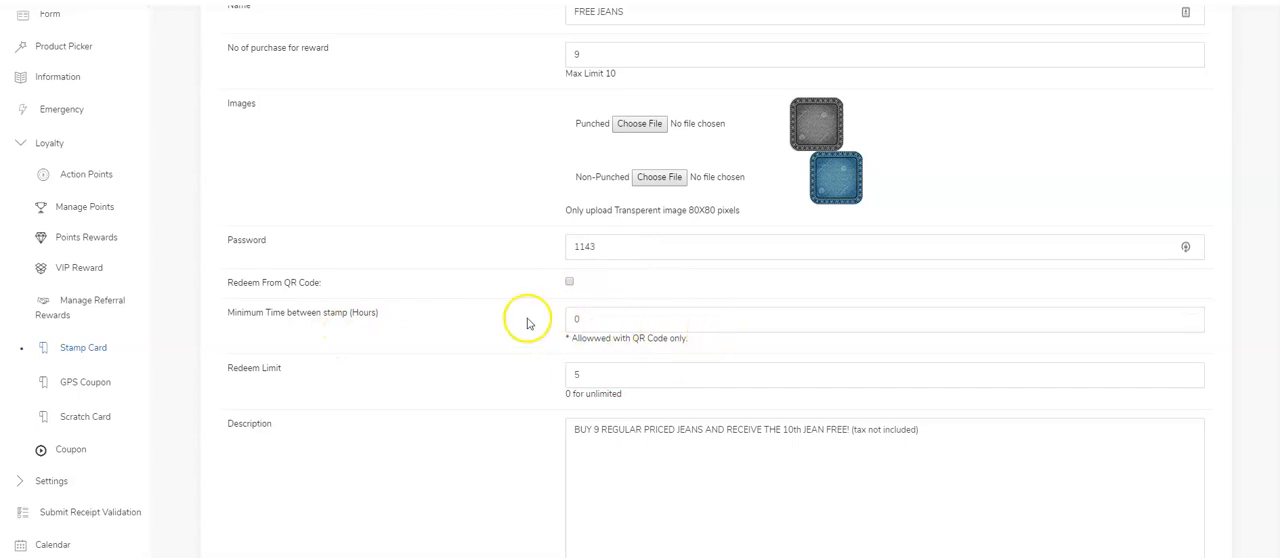
scroll(down, 3)
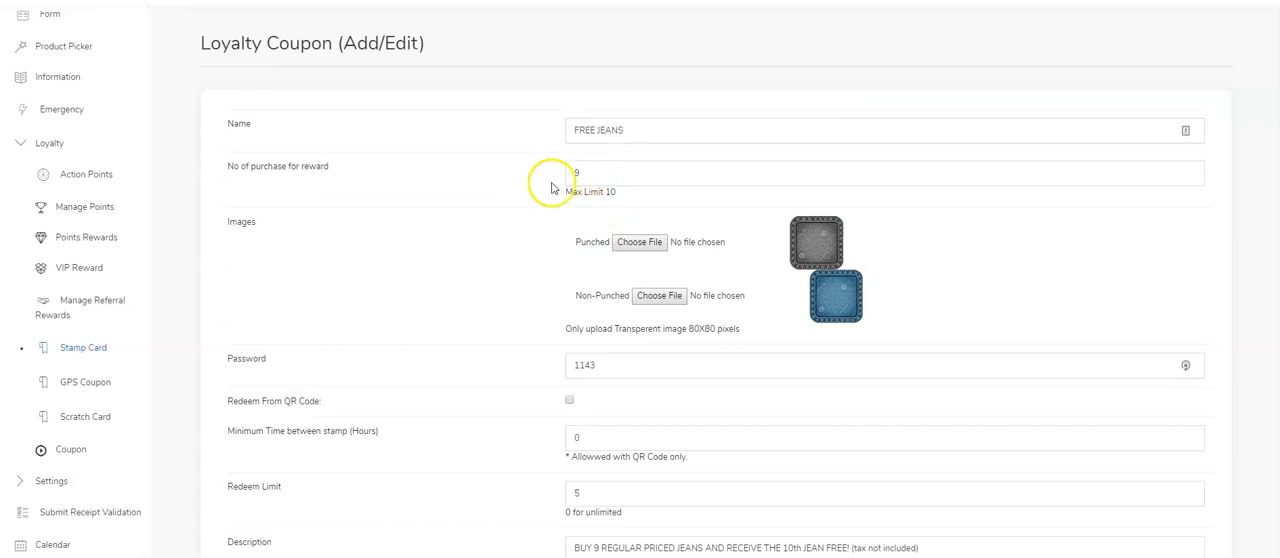
scroll(down, 3)
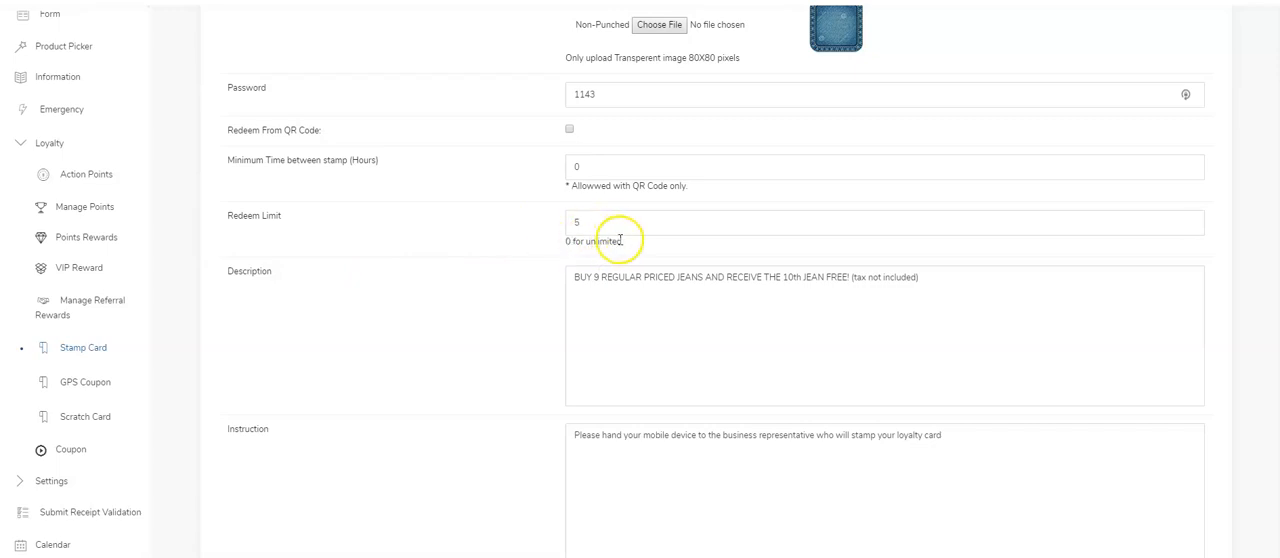
scroll(down, 3)
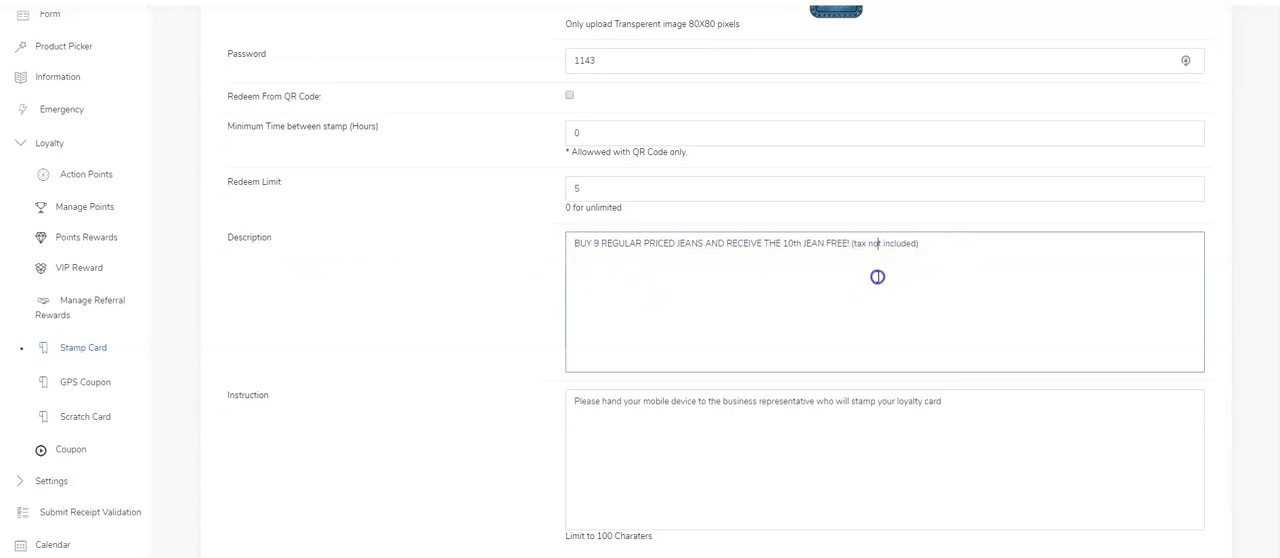
mouse_move(640, 272)
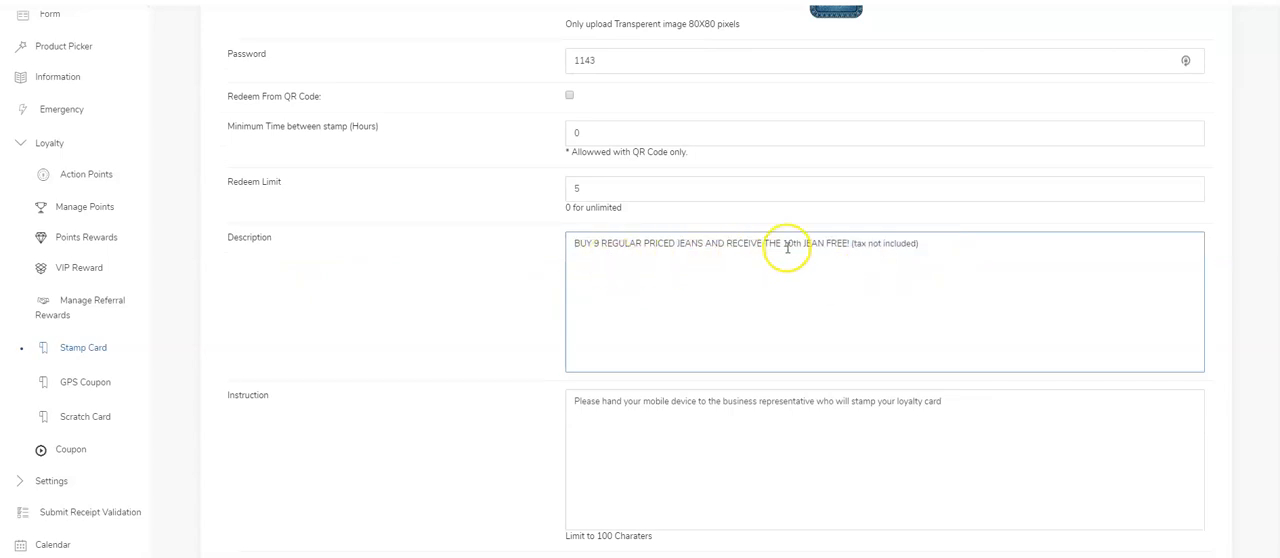
scroll(down, 3)
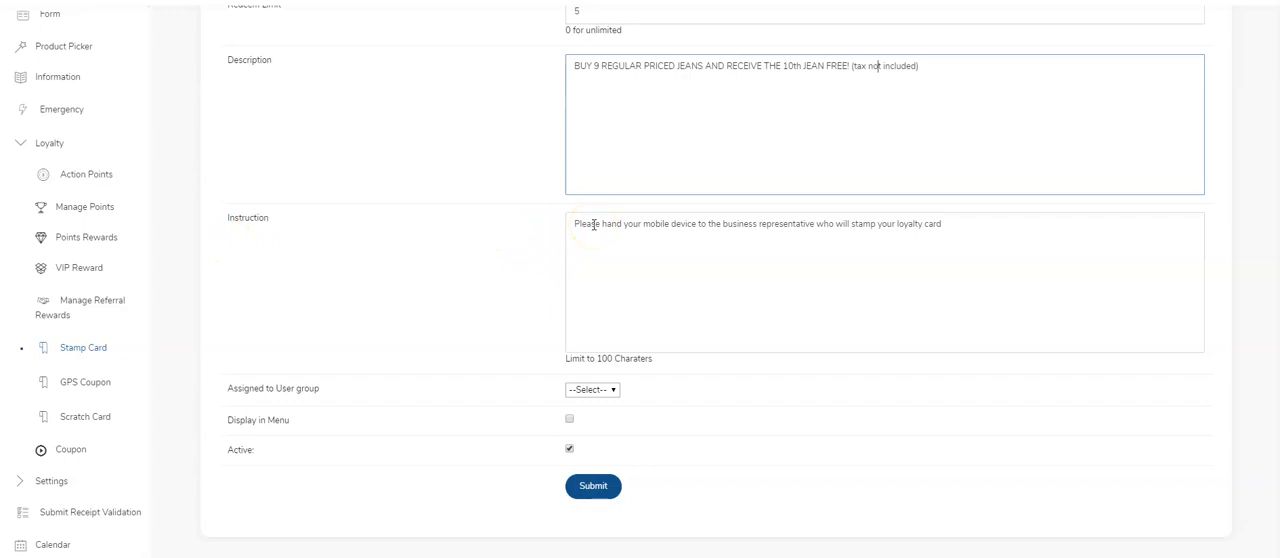
mouse_move(540, 256)
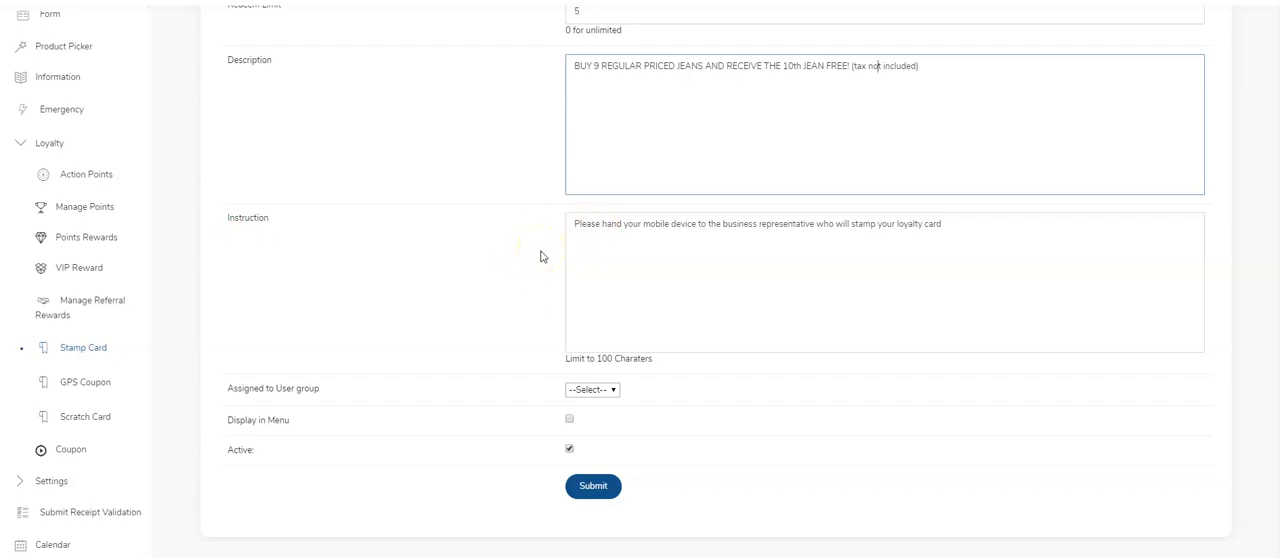
mouse_move(320, 436)
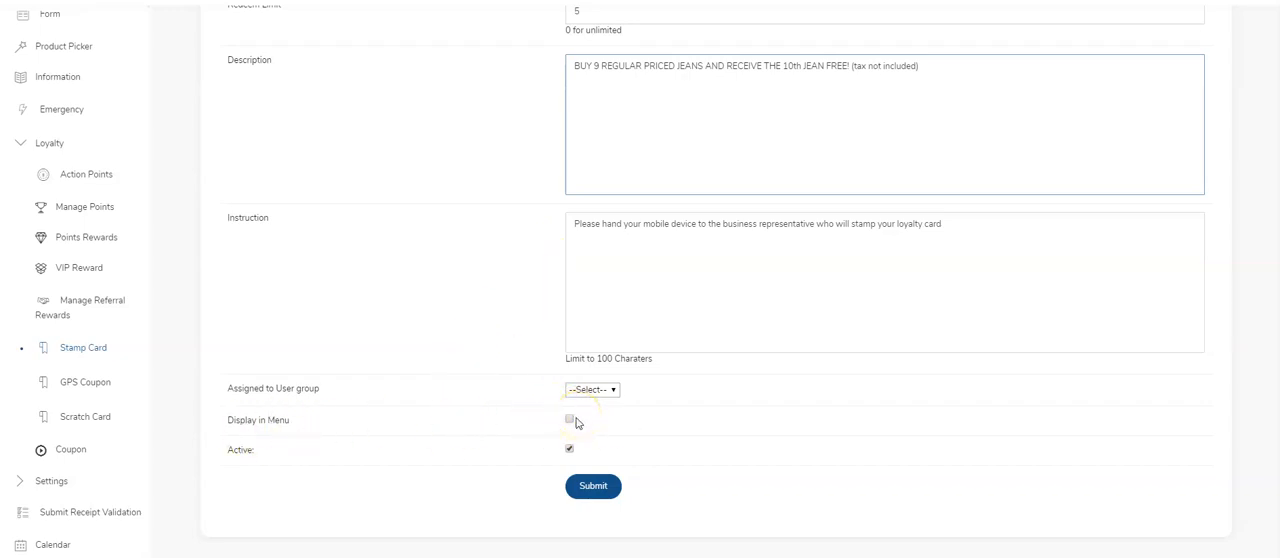
mouse_move(184, 248)
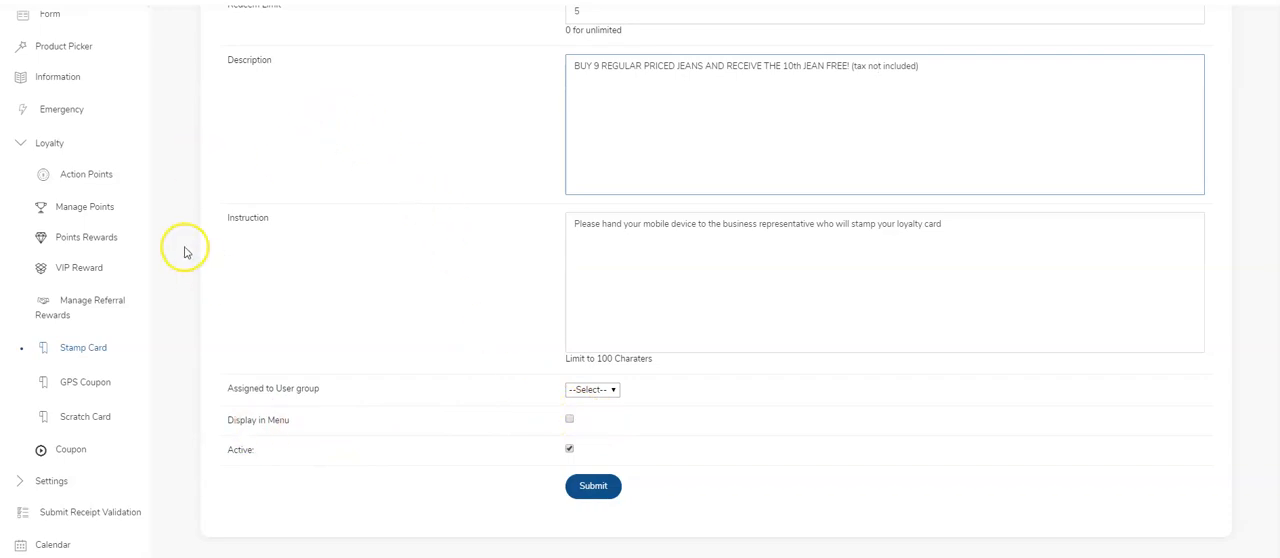